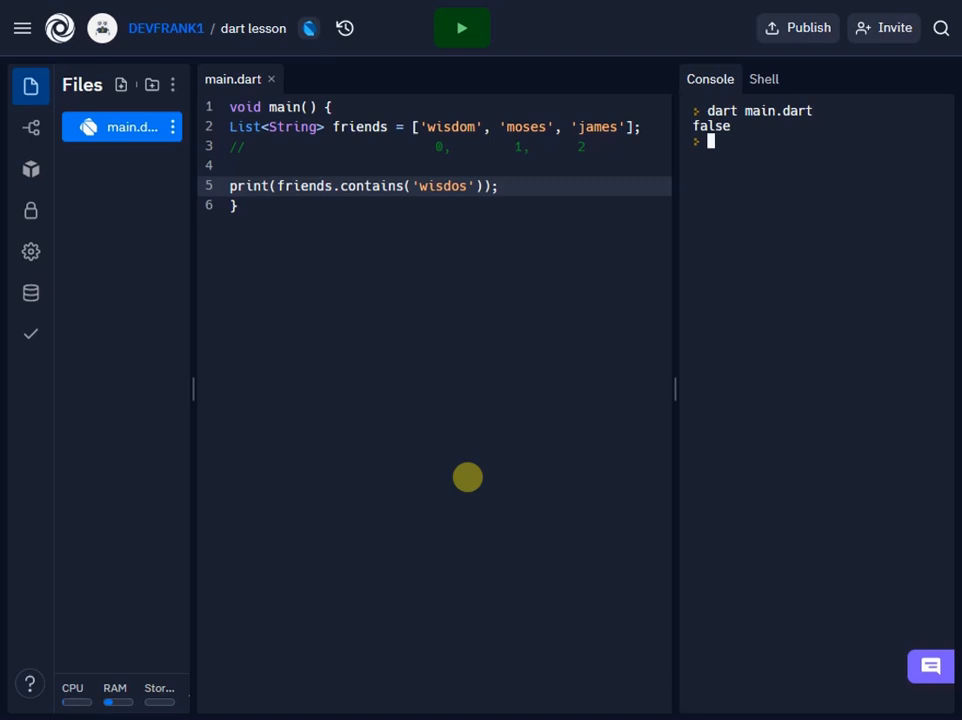
pyautogui.moveTo(506, 200)
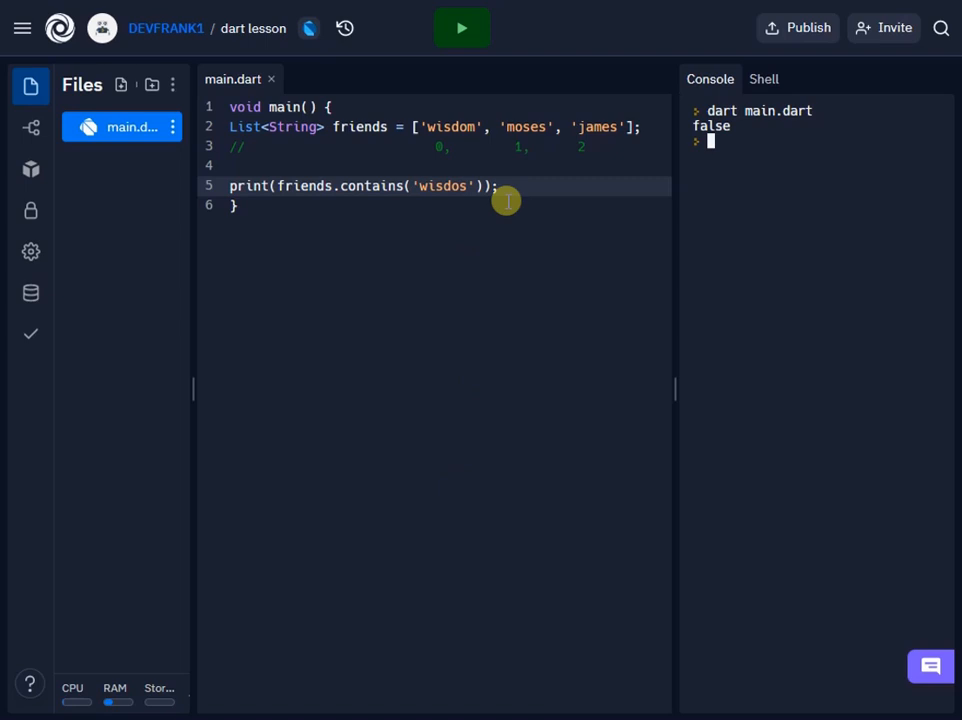
# Delete the friends list and its print line, leaving main() empty.
pyautogui.moveTo(504, 200); pyautogui.dragTo(224, 126)
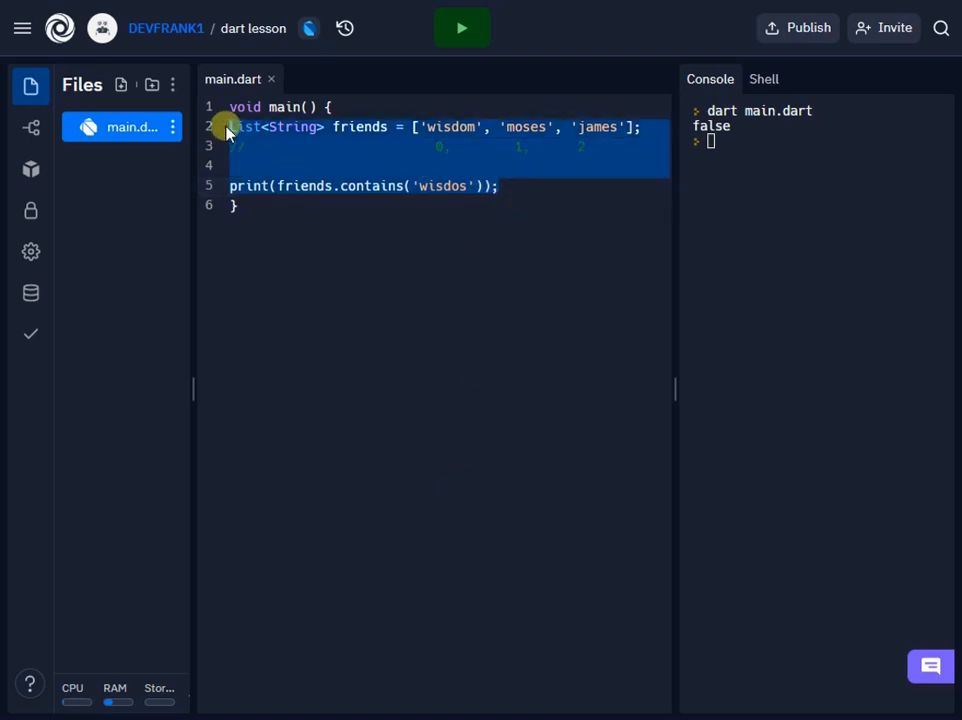
pyautogui.press('Delete')
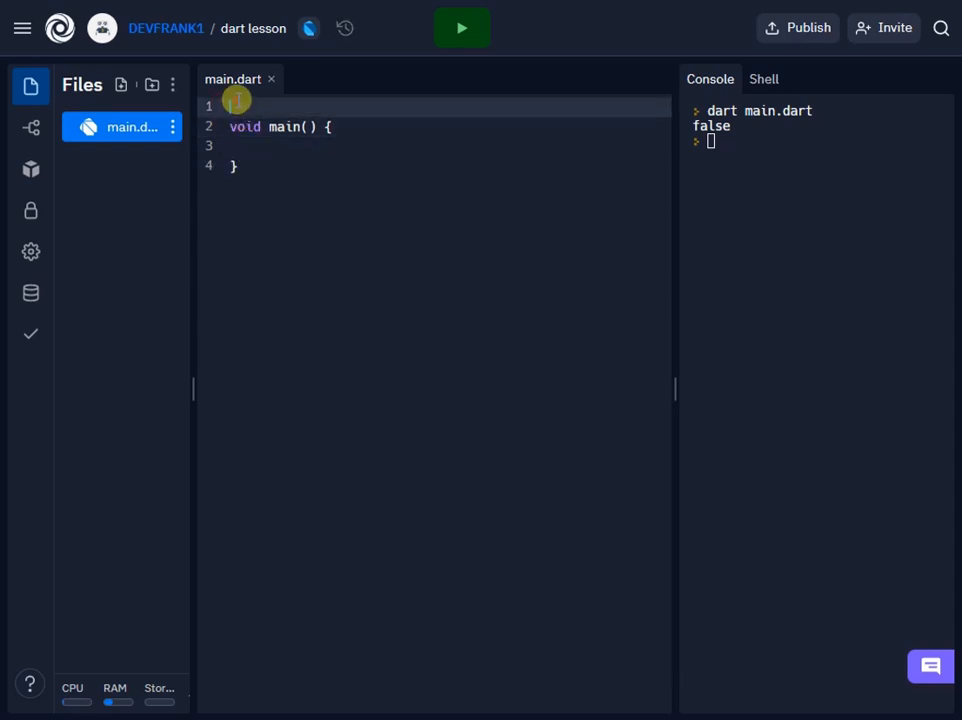
# Add import 'dart:math'; as the first line of main.dart.
pyautogui.write('imp')
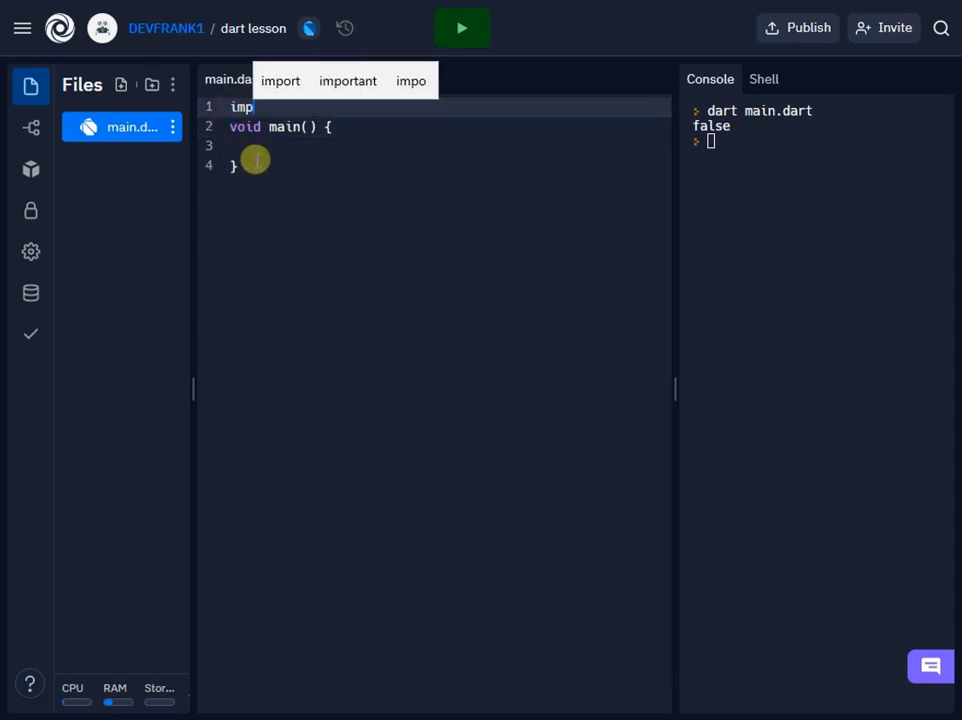
pyautogui.write('ort')
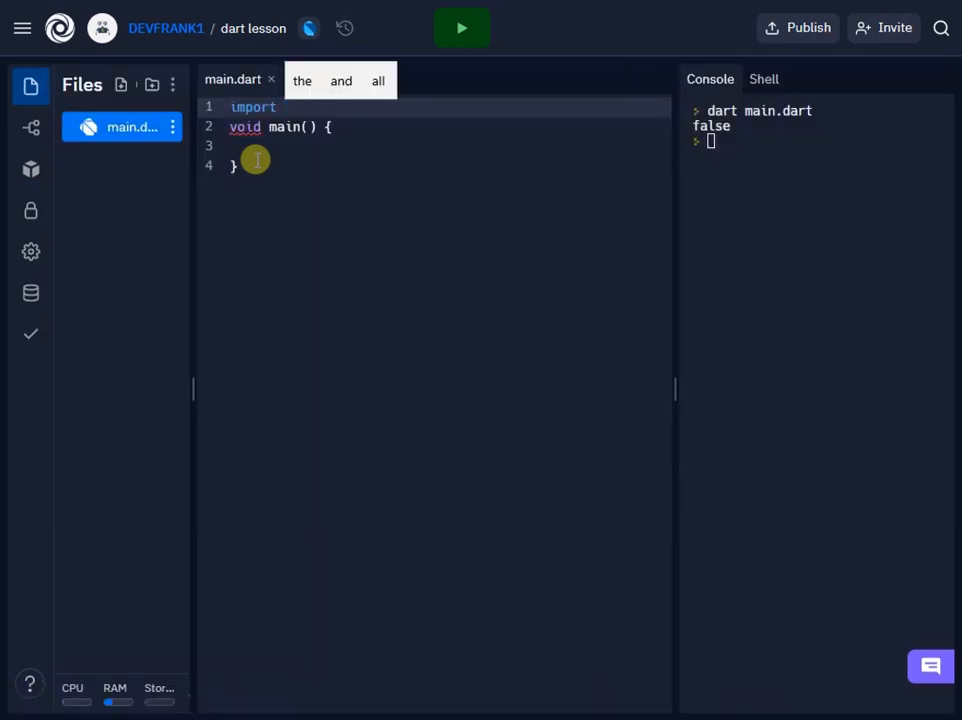
pyautogui.write("'dar'")
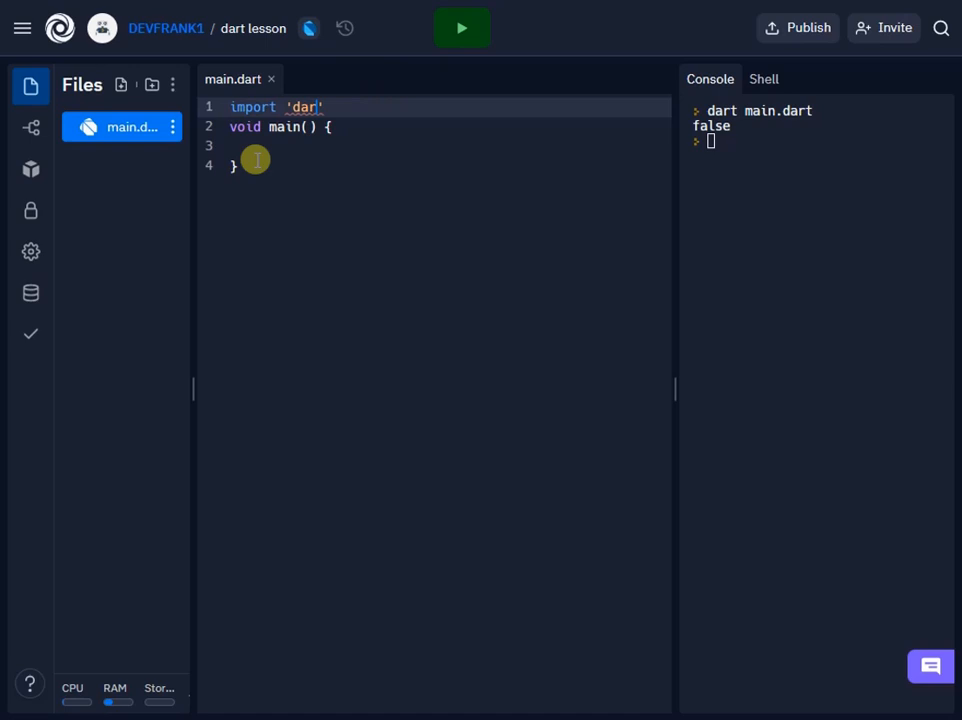
pyautogui.write('t')
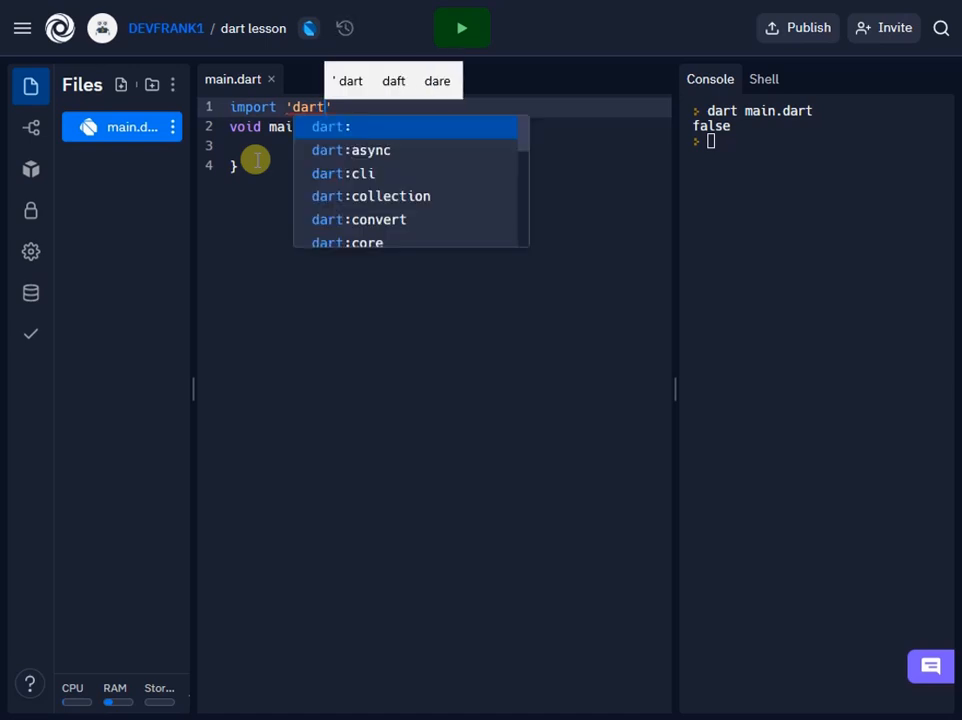
pyautogui.write(':math')
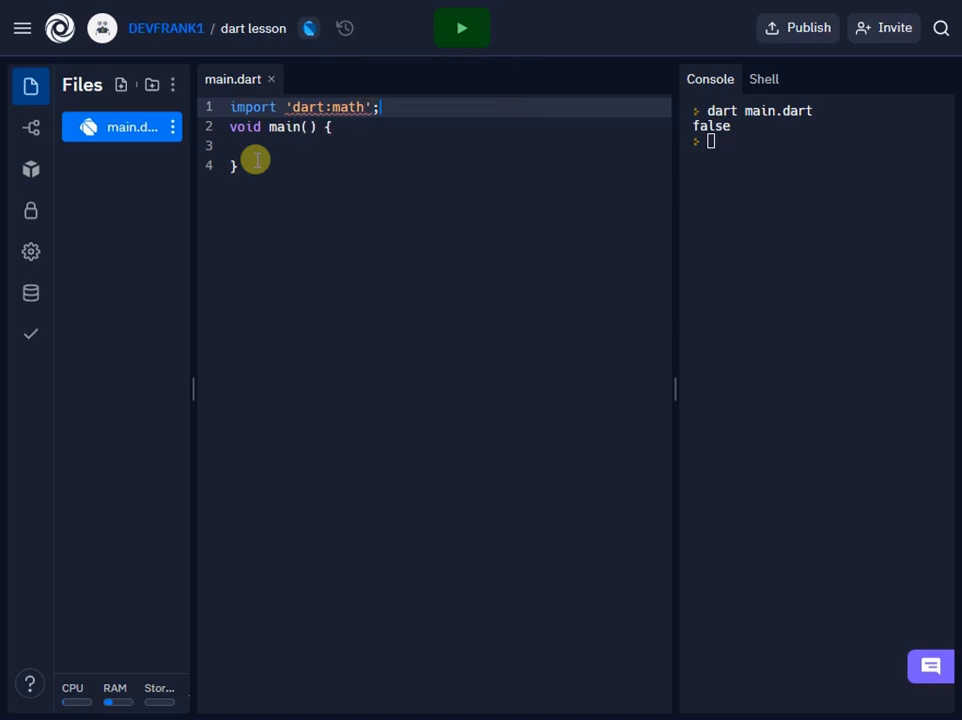
pyautogui.press('Enter')
pyautogui.write('import d')
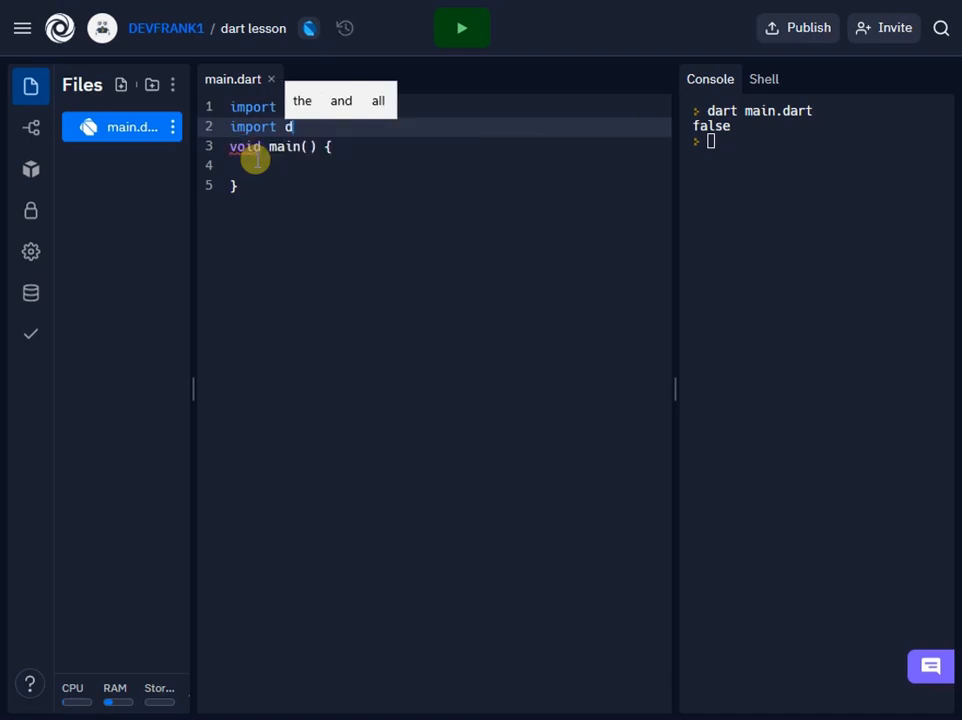
# Add a second import line for 'dart:io' below it.
pyautogui.write("art:math';")
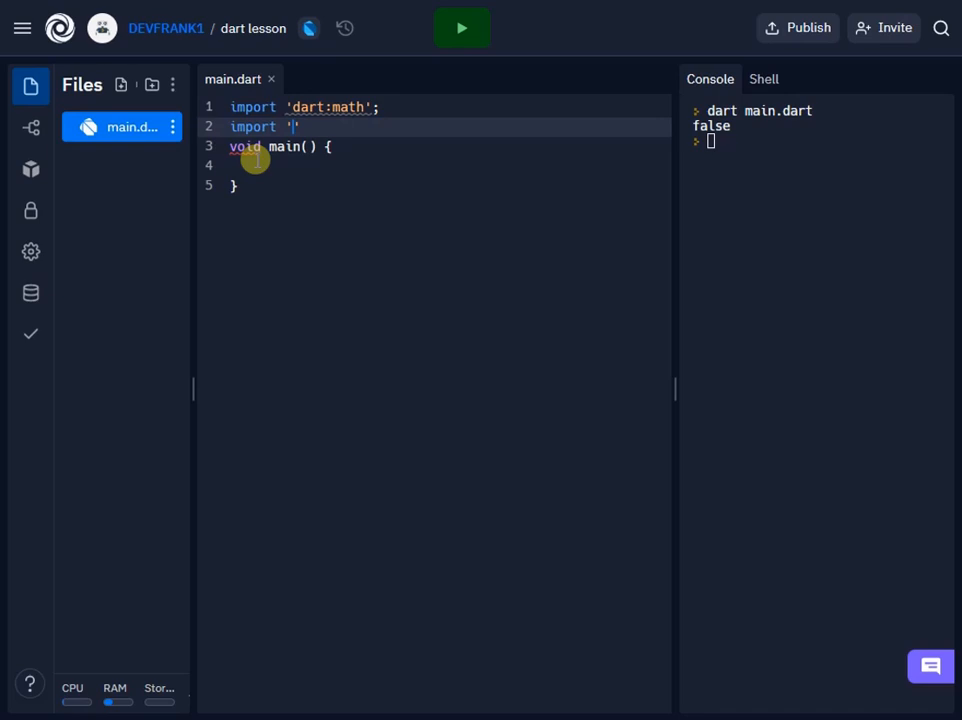
pyautogui.write('dart:')
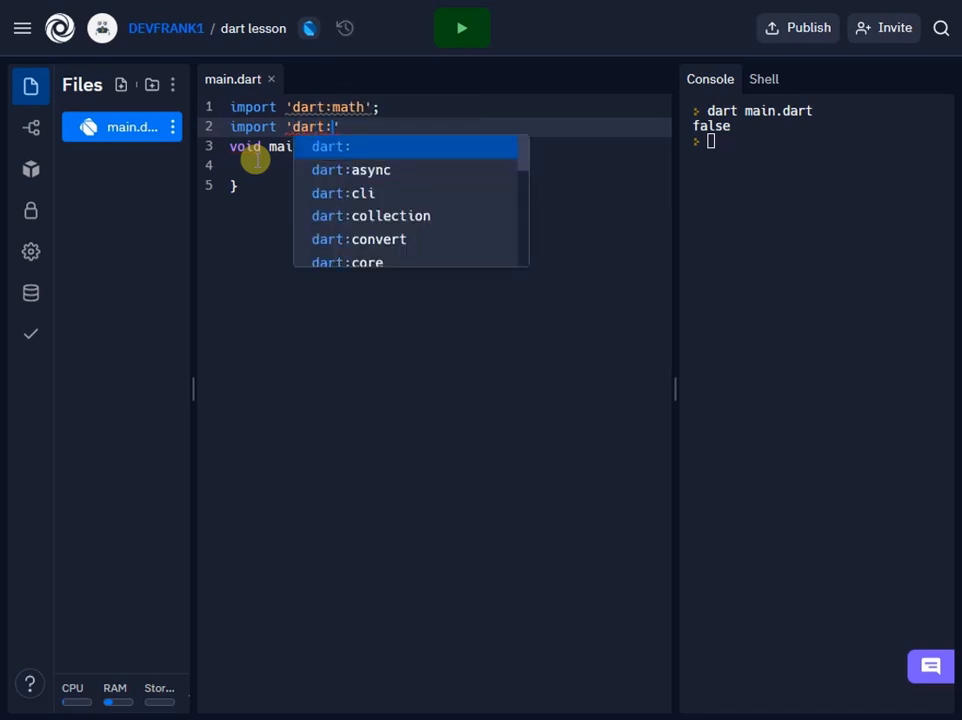
pyautogui.write('io')
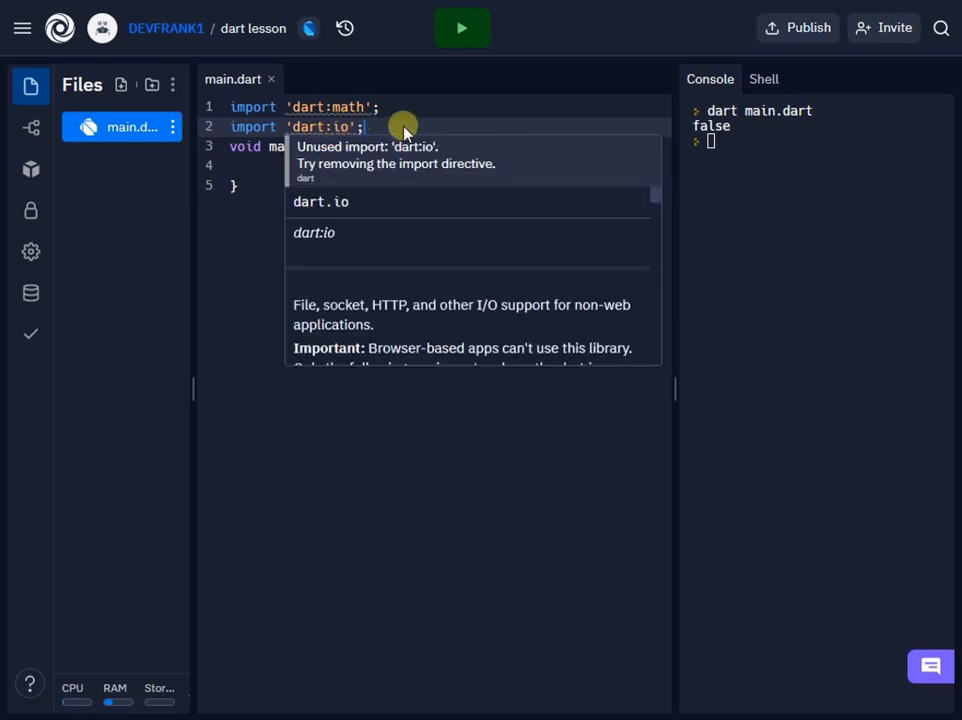
pyautogui.moveTo(486, 84)
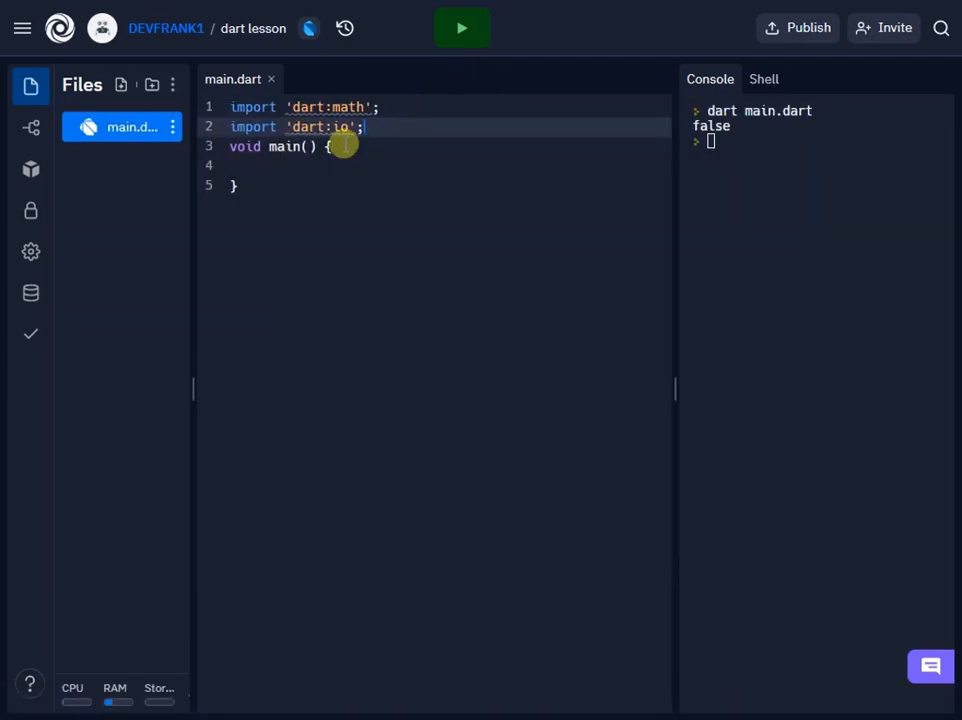
pyautogui.moveTo(344, 128)
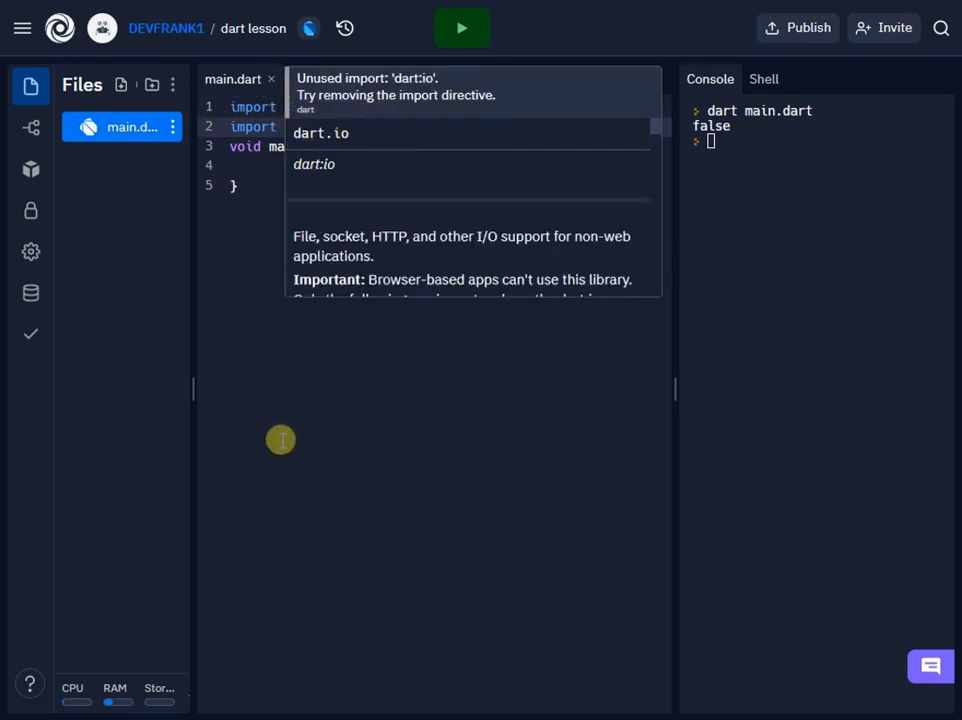
pyautogui.moveTo(316, 408)
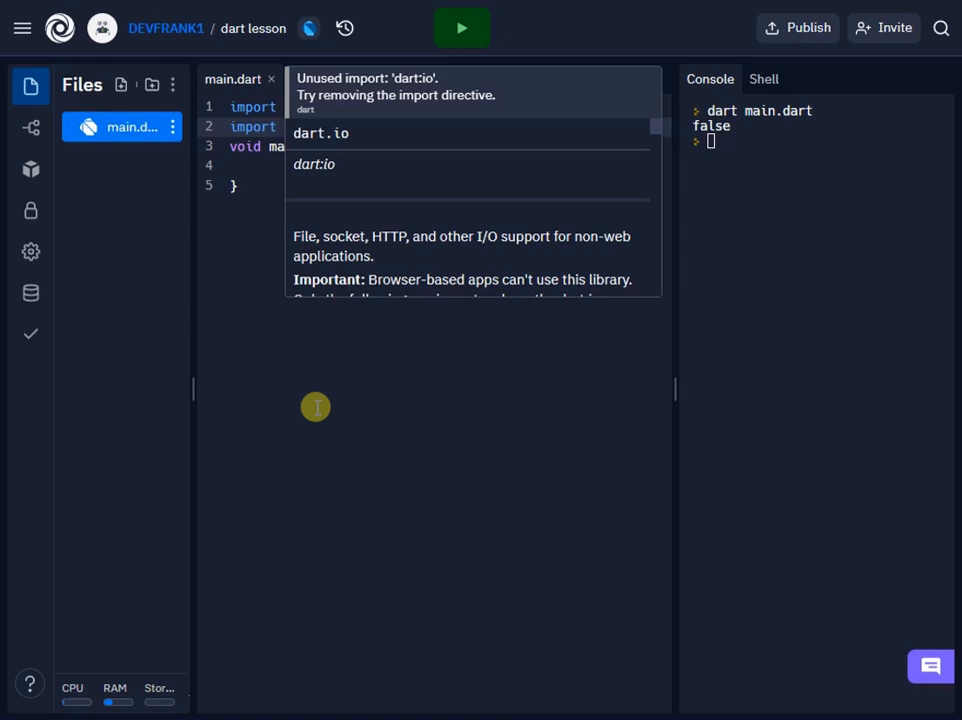
pyautogui.moveTo(328, 452)
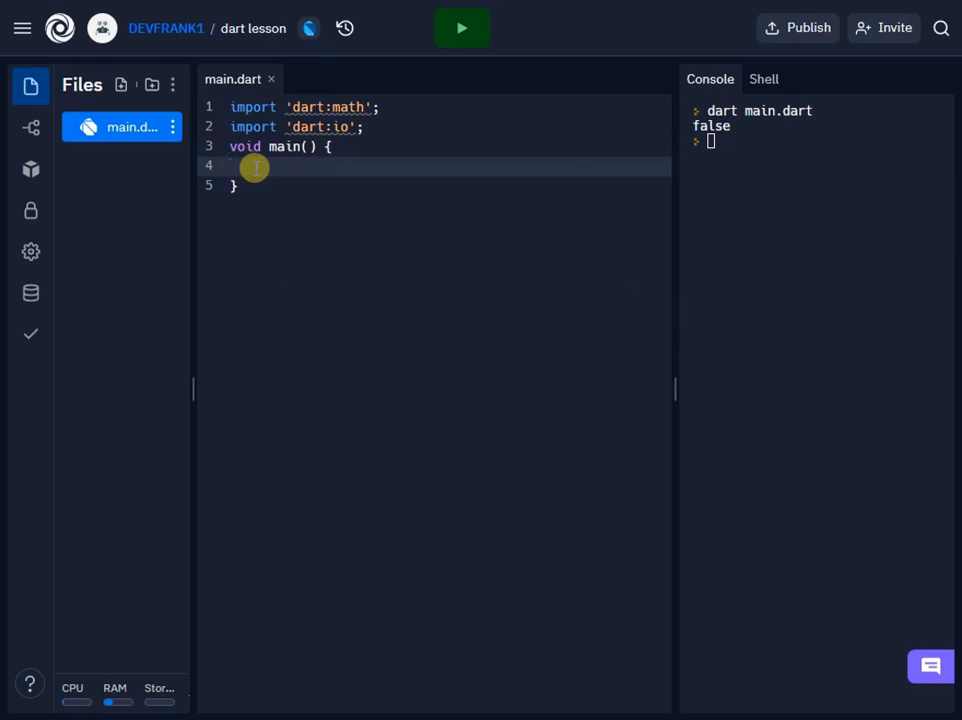
# Begin a print call on the blank line inside main().
pyautogui.click(232, 166)
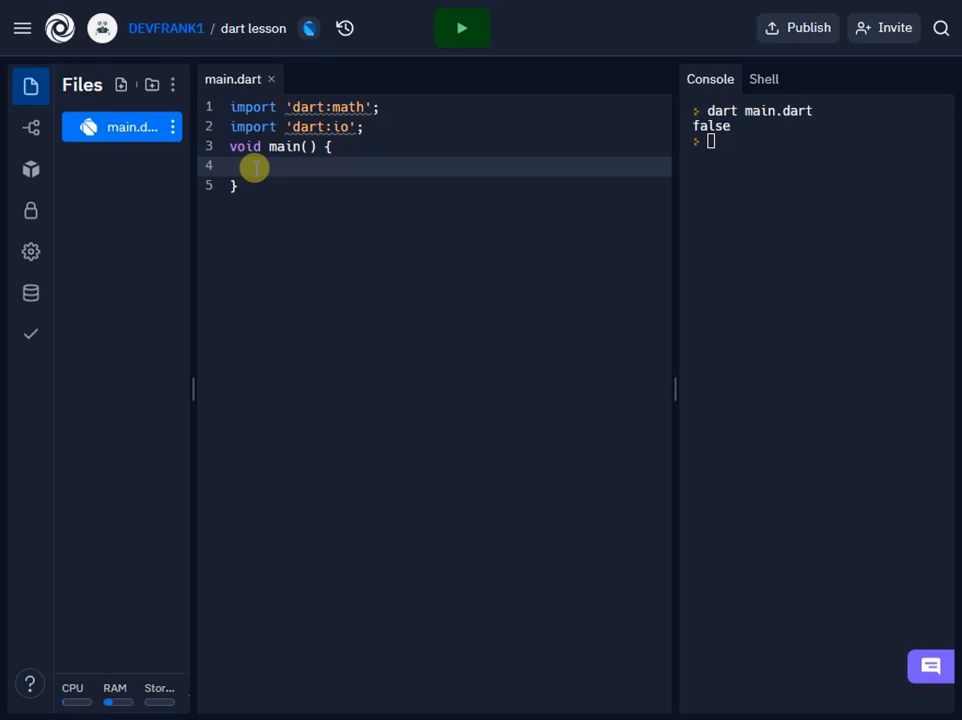
pyautogui.click(232, 164)
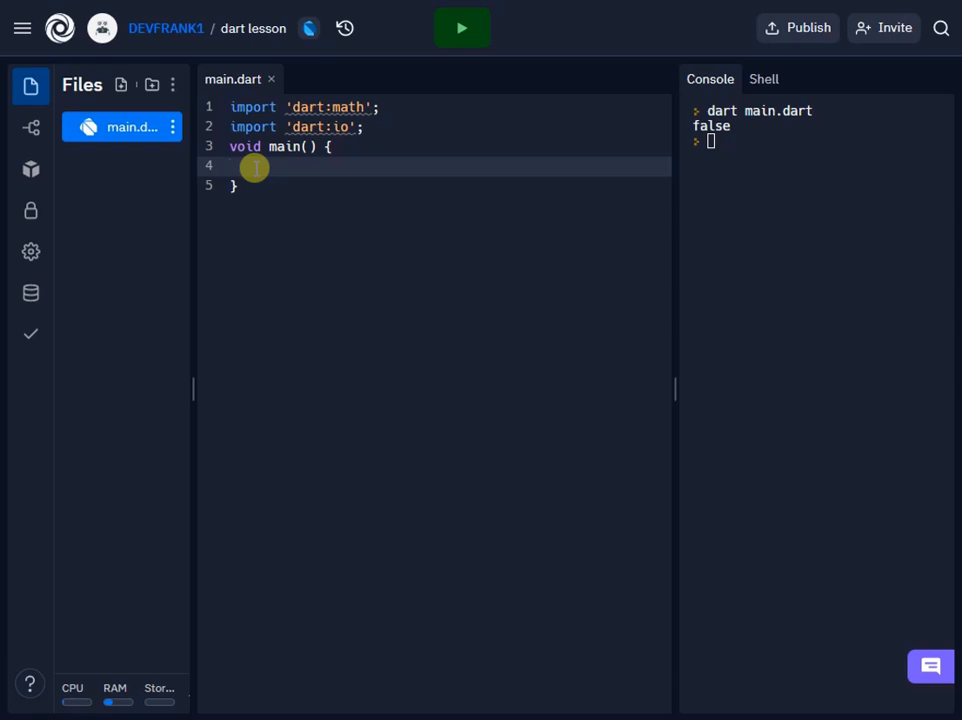
pyautogui.write('print')
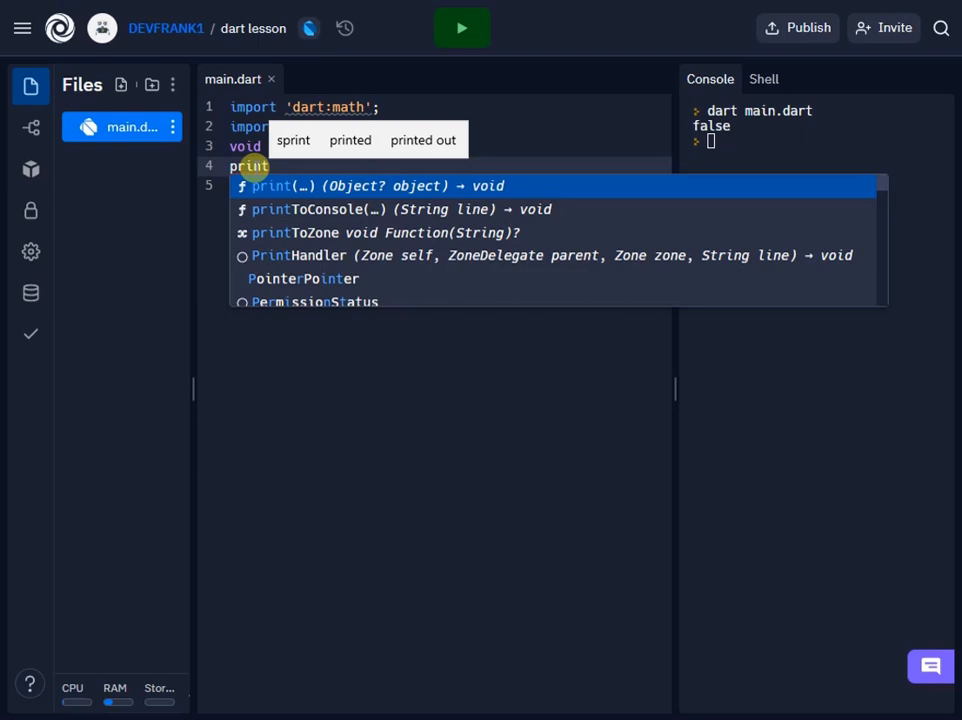
# Complete print("Enter first number"); and start the stdin read on the next line.
pyautogui.write('("Enter fir"')
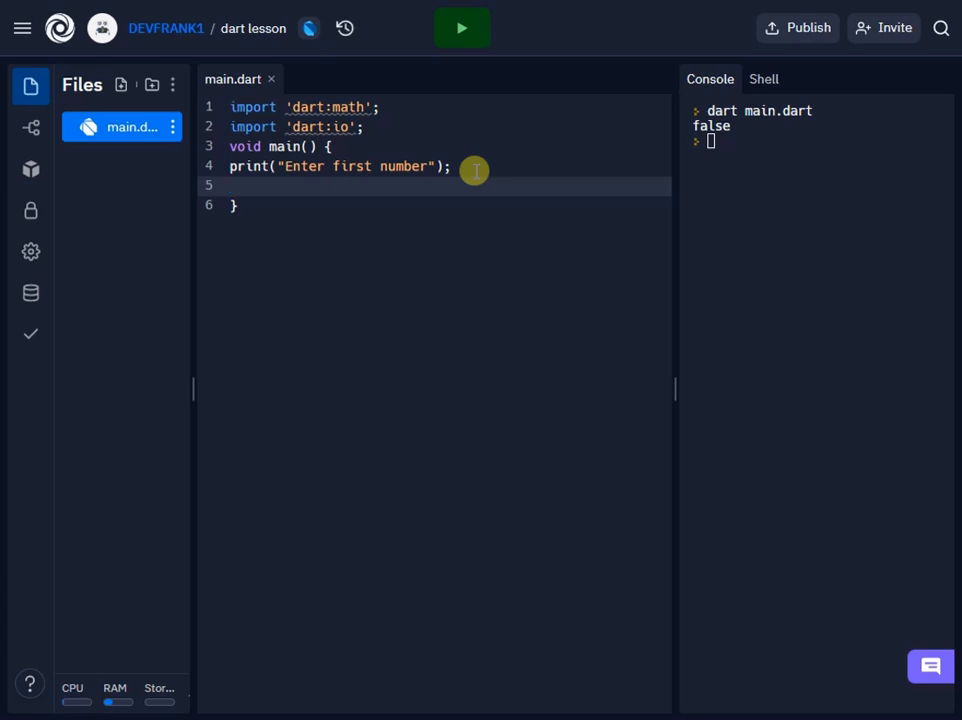
pyautogui.write('stdin')
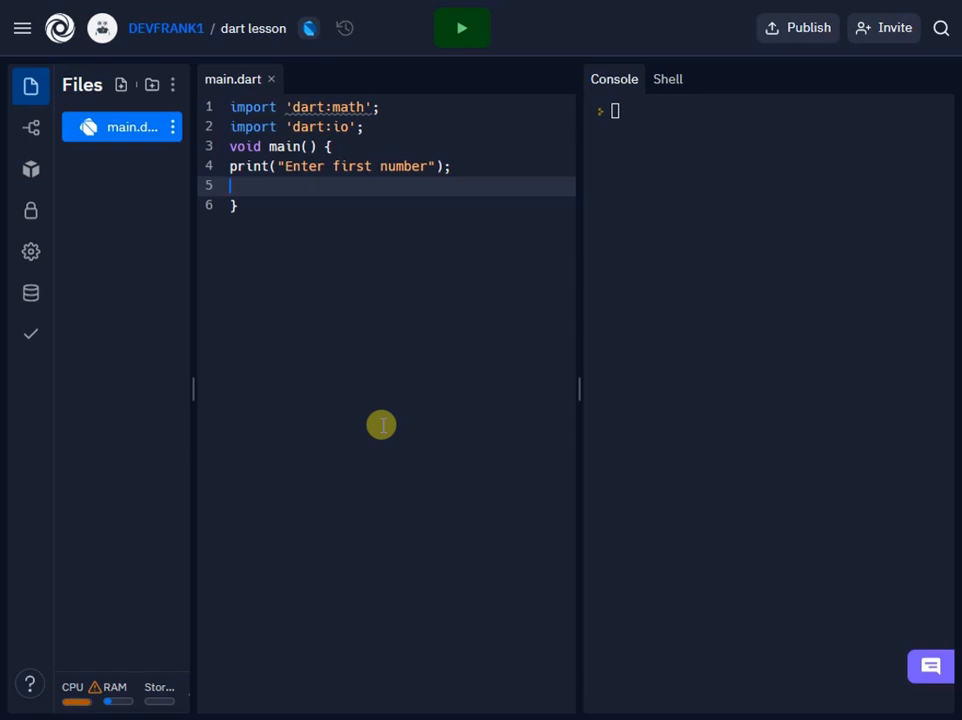
# Declare int num1 assigned from stdin.readLineSync().
pyautogui.write('int')
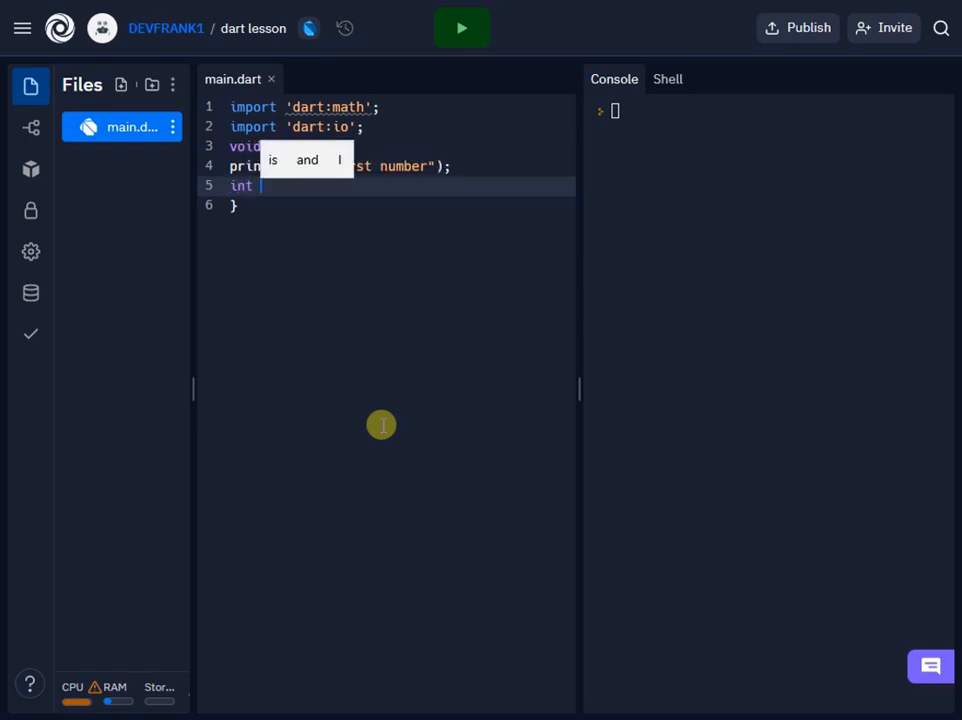
pyautogui.write('num1')
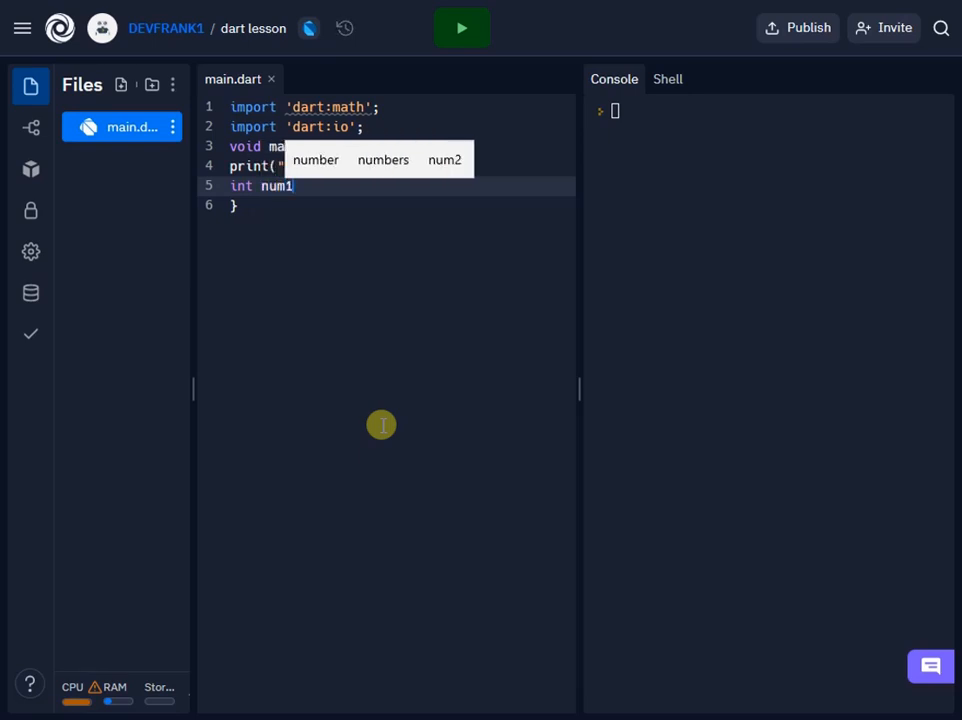
pyautogui.write('=')
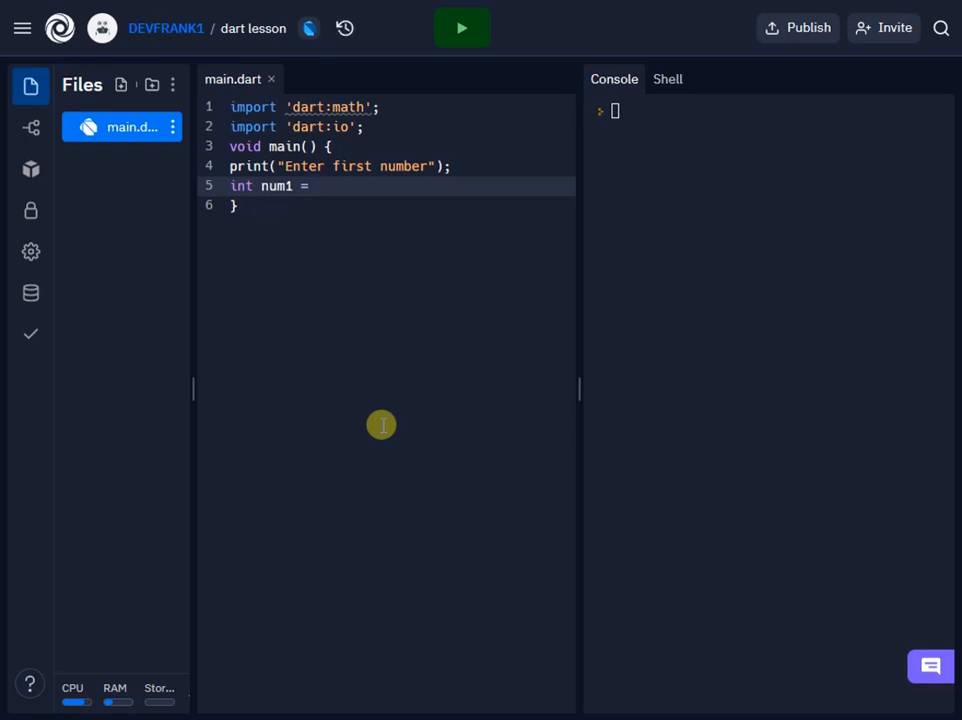
pyautogui.write('stdin')
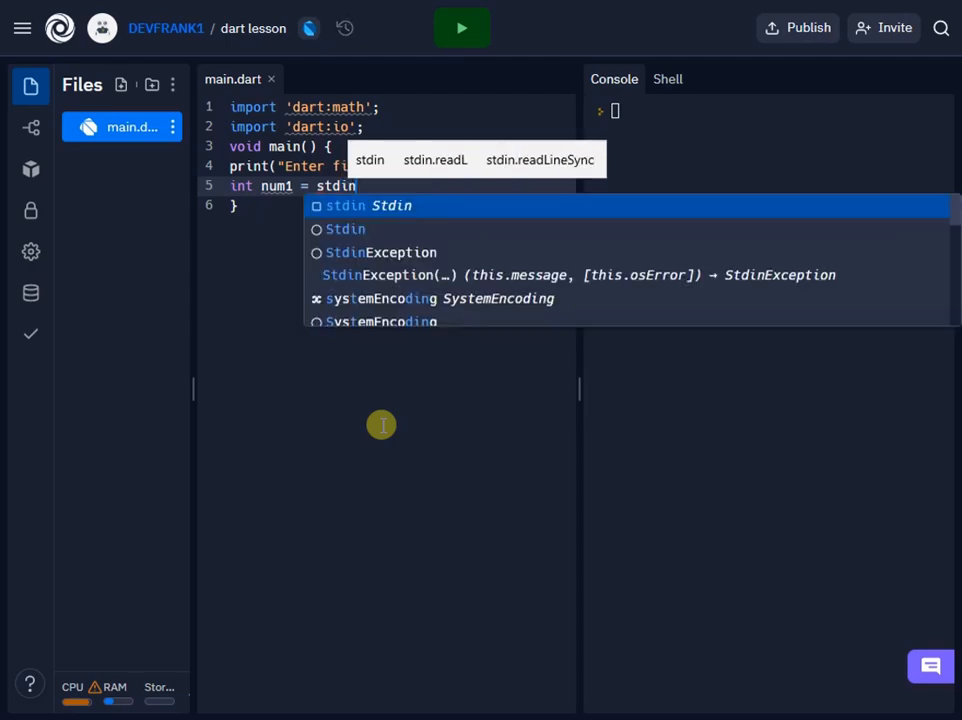
pyautogui.write('.')
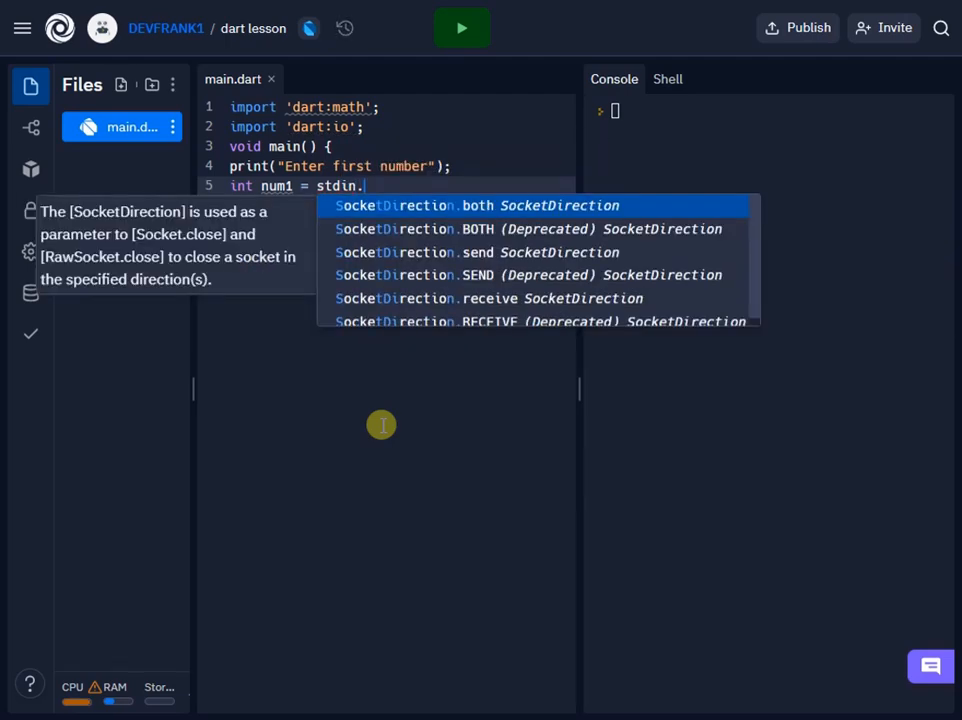
pyautogui.write('re')
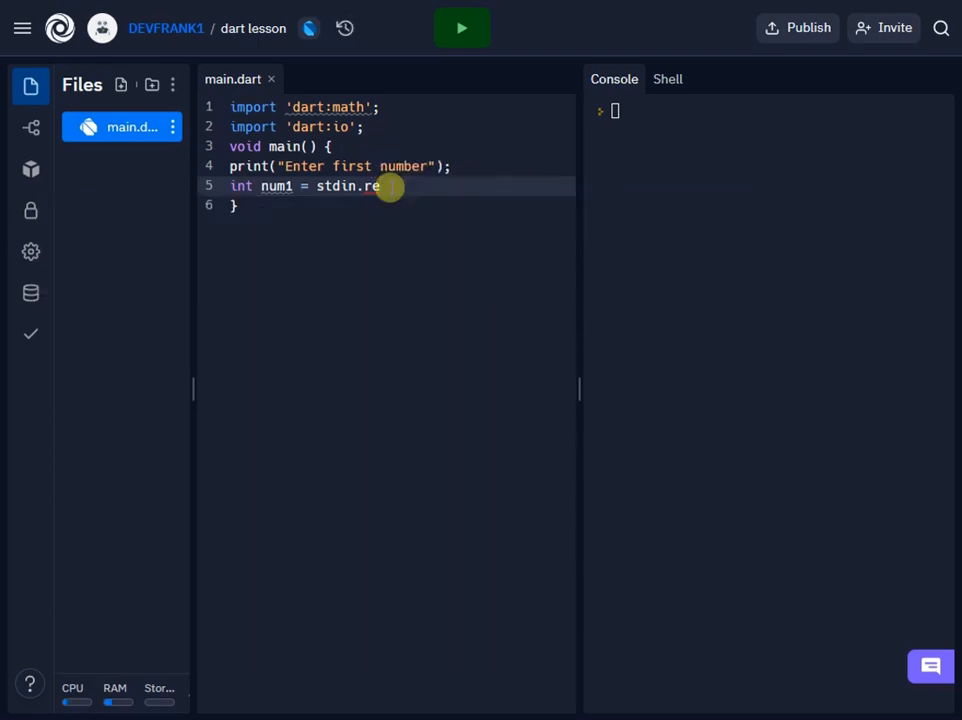
pyautogui.write('re')
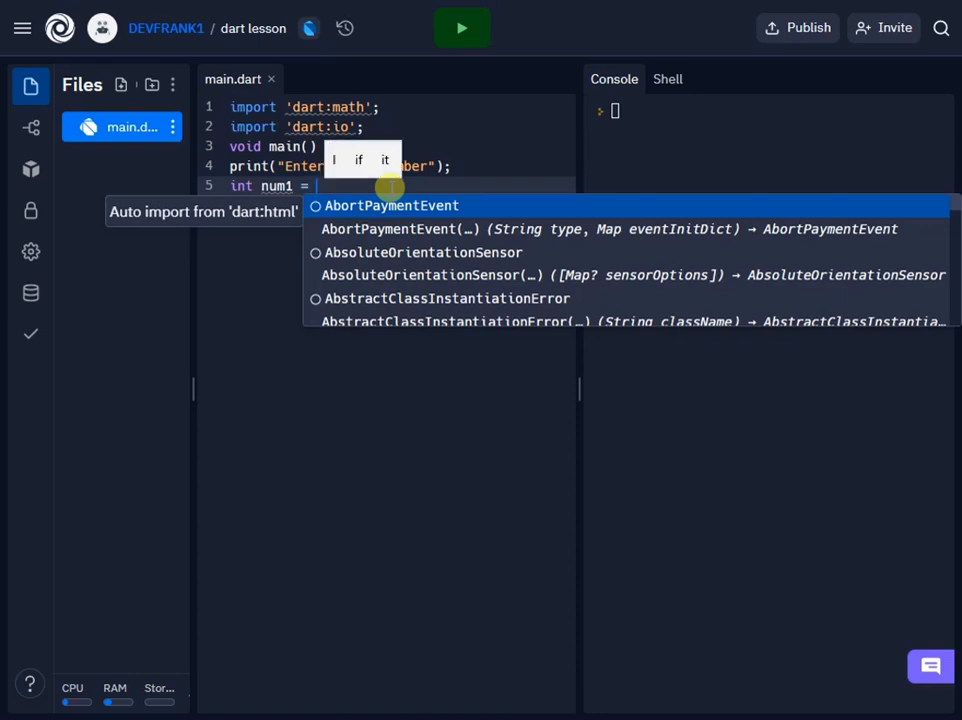
# Wrap the read in int.parse(stdin.readLineSync()!); to parse num1 as an integer.
pyautogui.write('int')
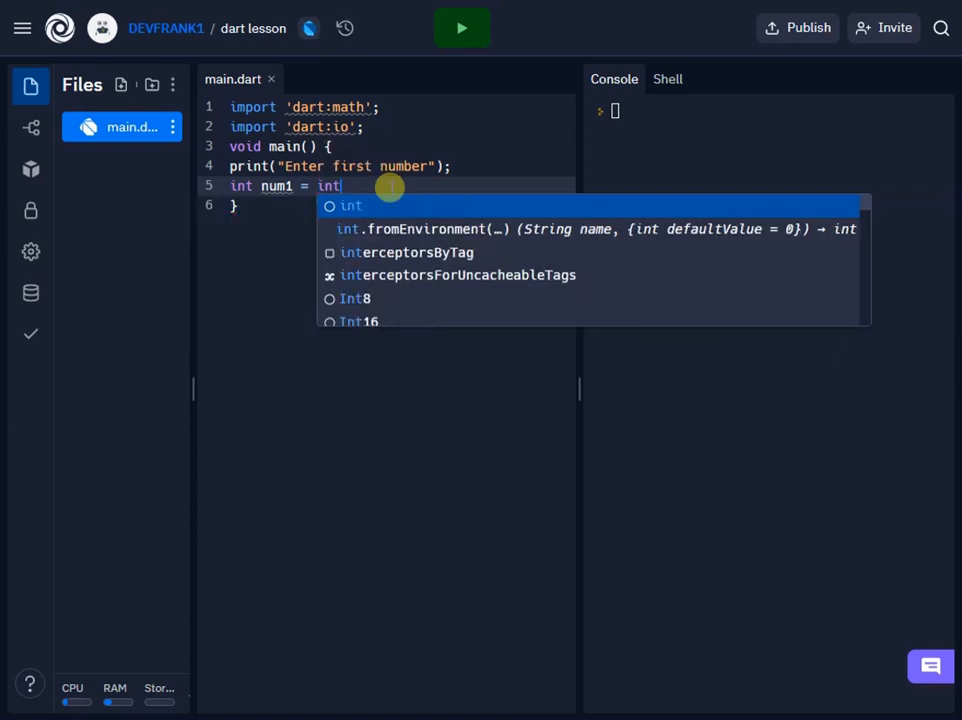
pyautogui.write('.')
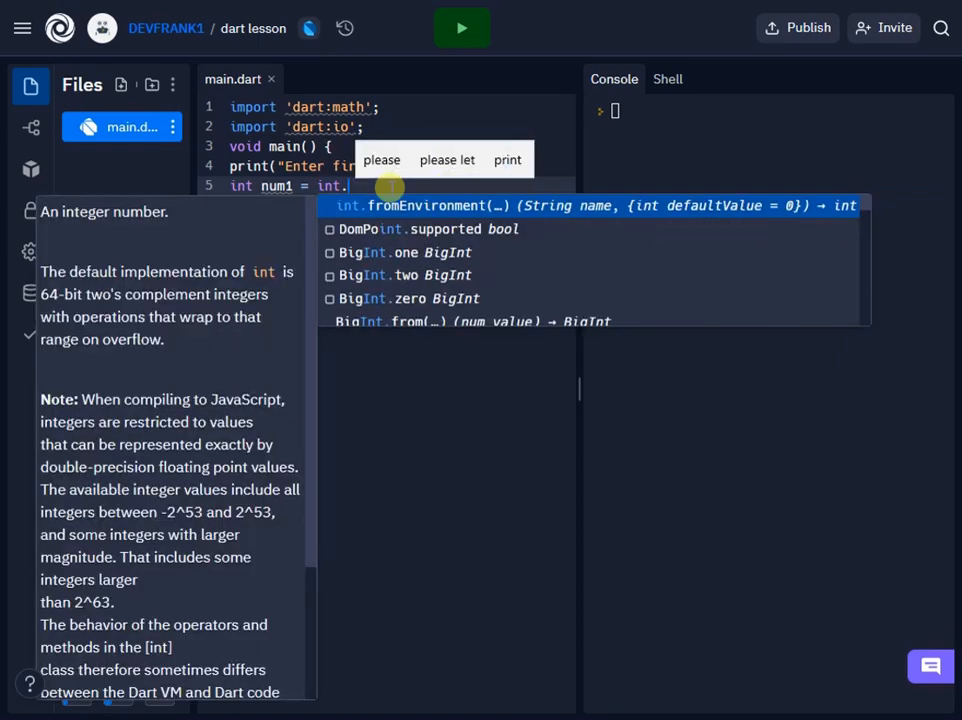
pyautogui.write('parse(')
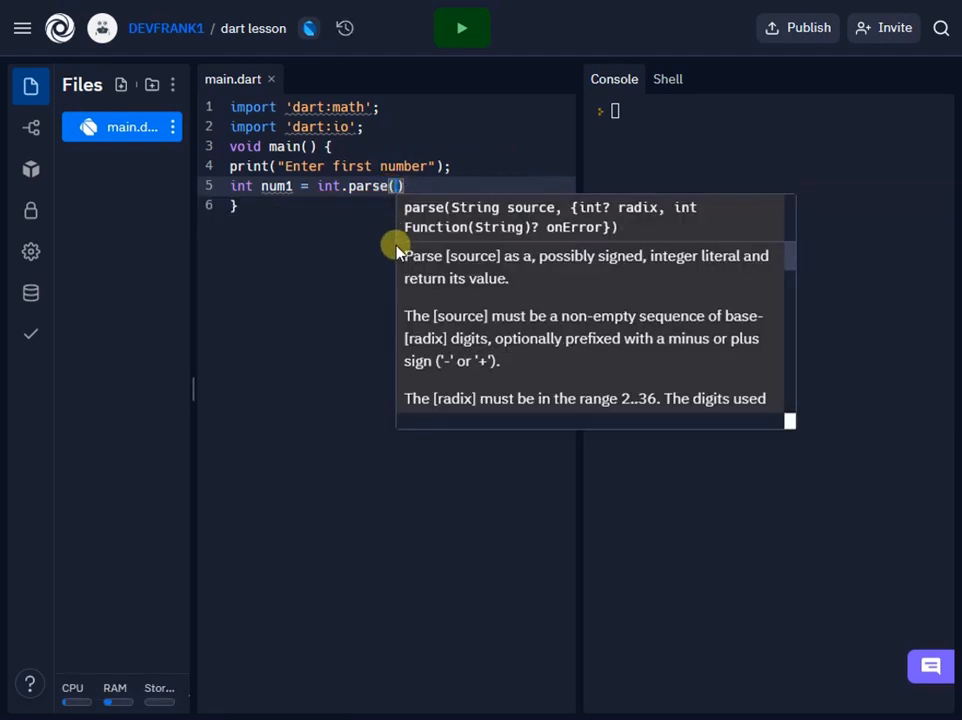
pyautogui.moveTo(376, 212)
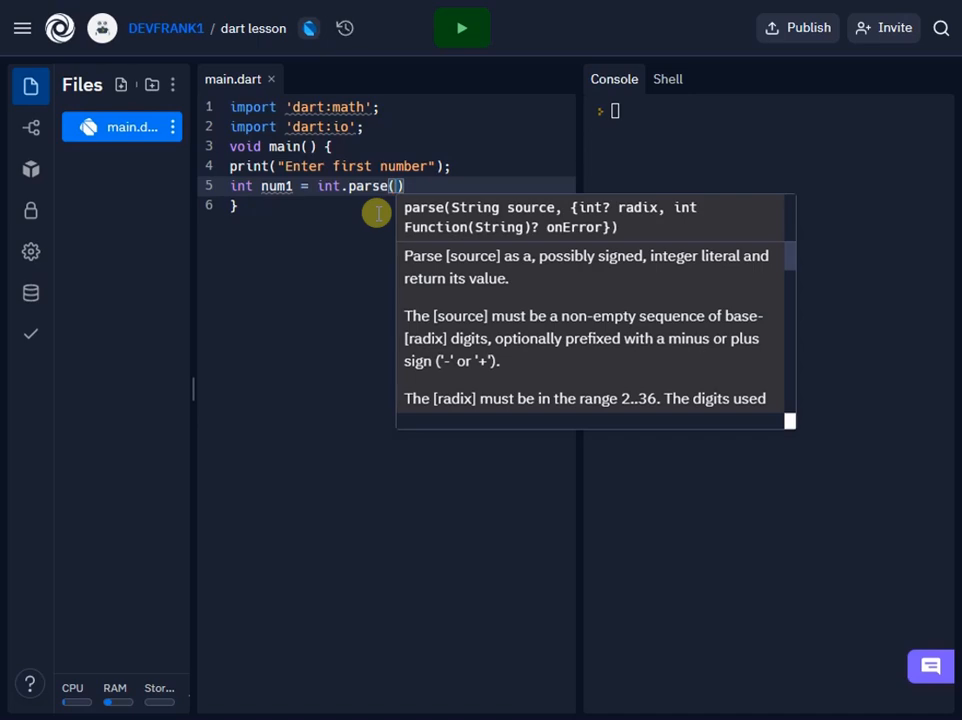
pyautogui.write('stdin')
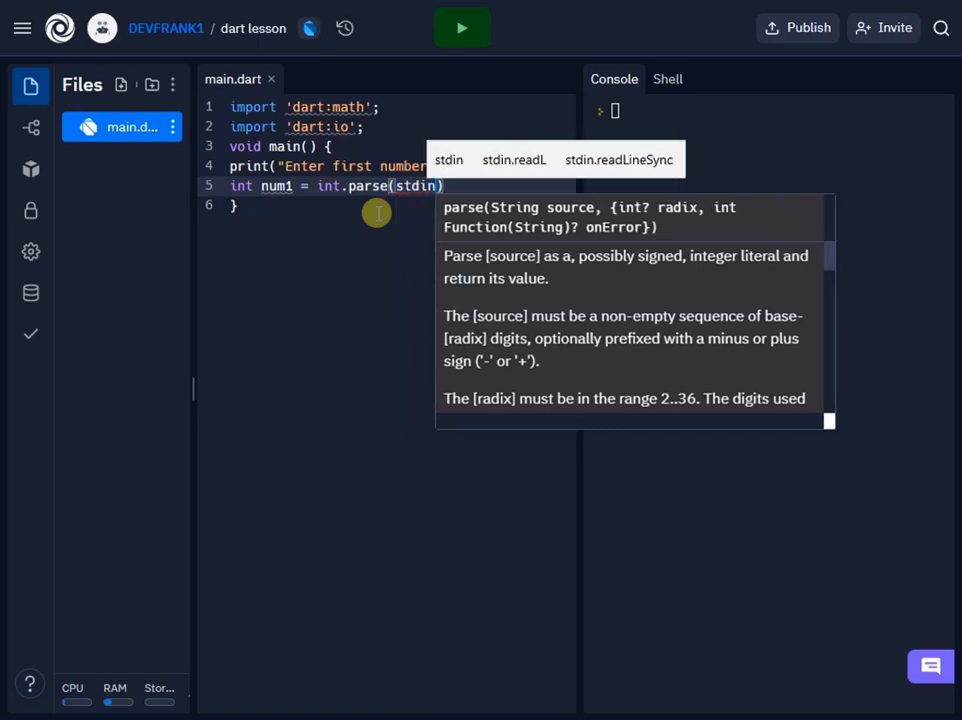
pyautogui.write('.readLineSynch(')
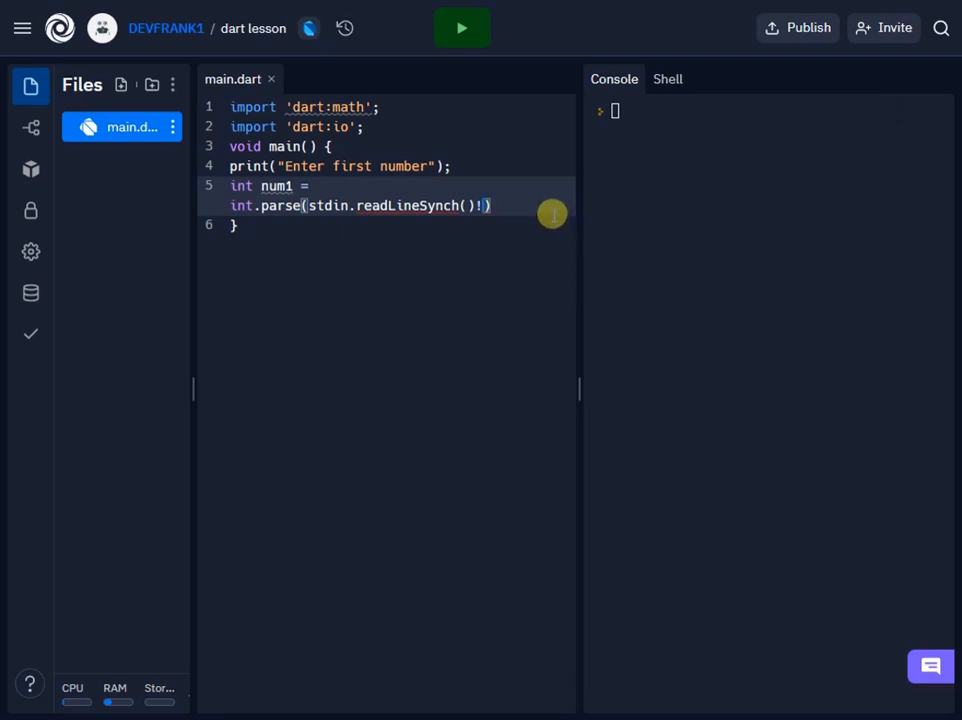
pyautogui.write(';')
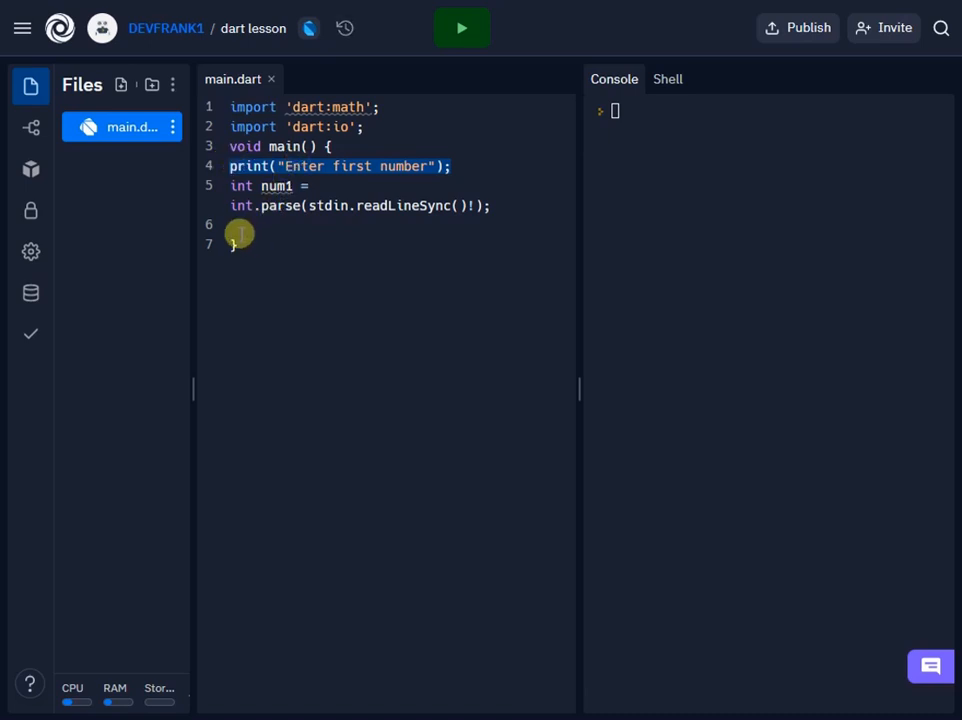
# Add print("Enter second number"); and int num2 parsed from stdin.readLineSync()!
pyautogui.write('print("Enter first number");')
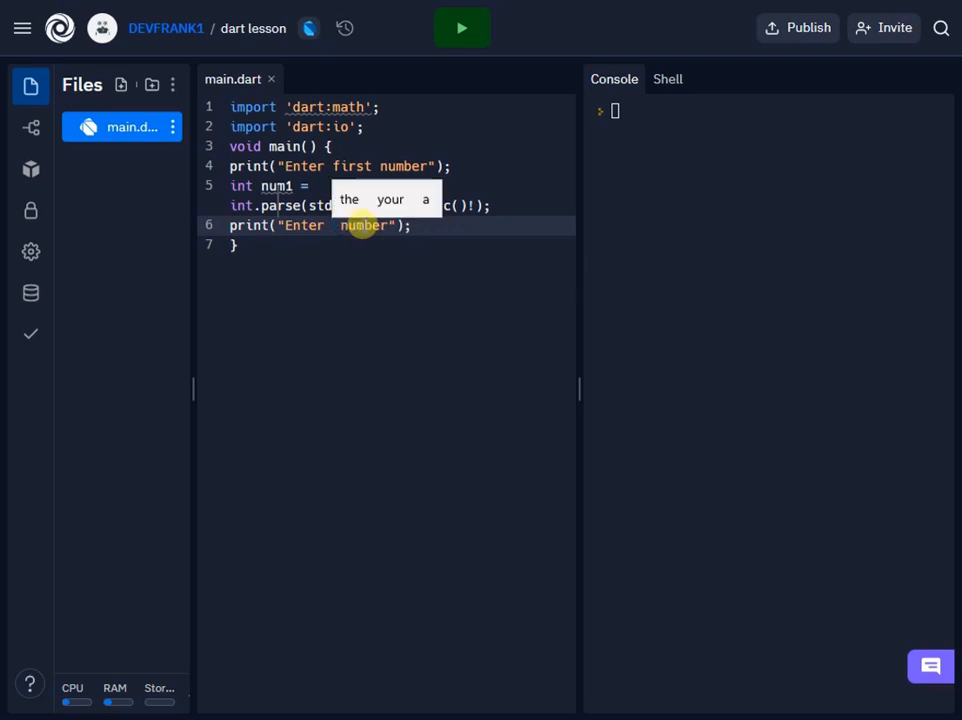
pyautogui.write('second')
pyautogui.write('int num2 = int.parse(stdin.readLineSync()!);')
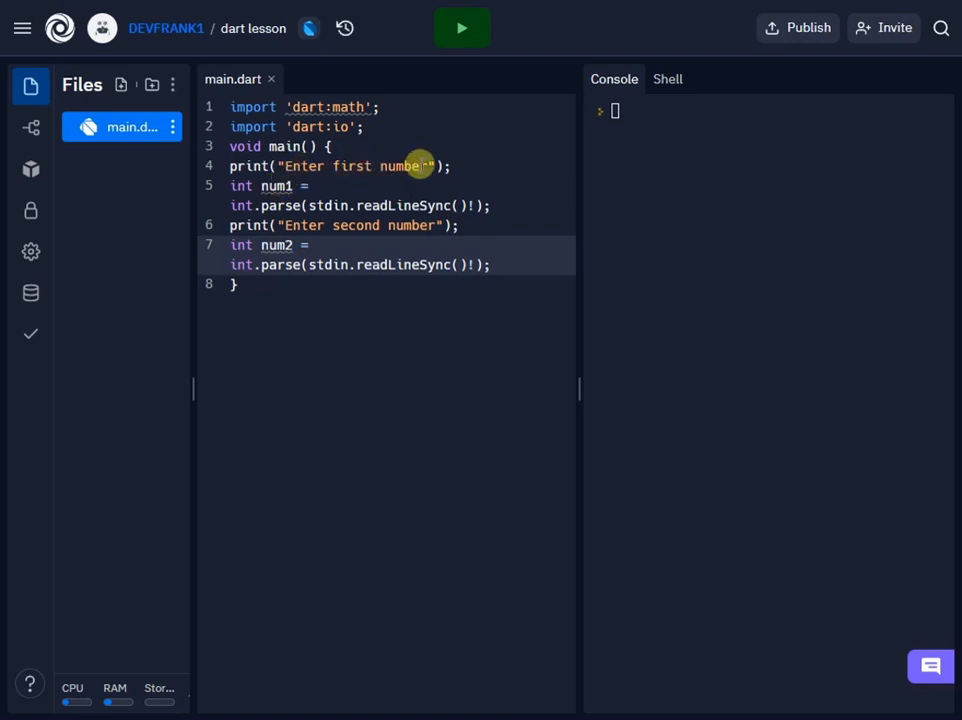
pyautogui.moveTo(270, 186)
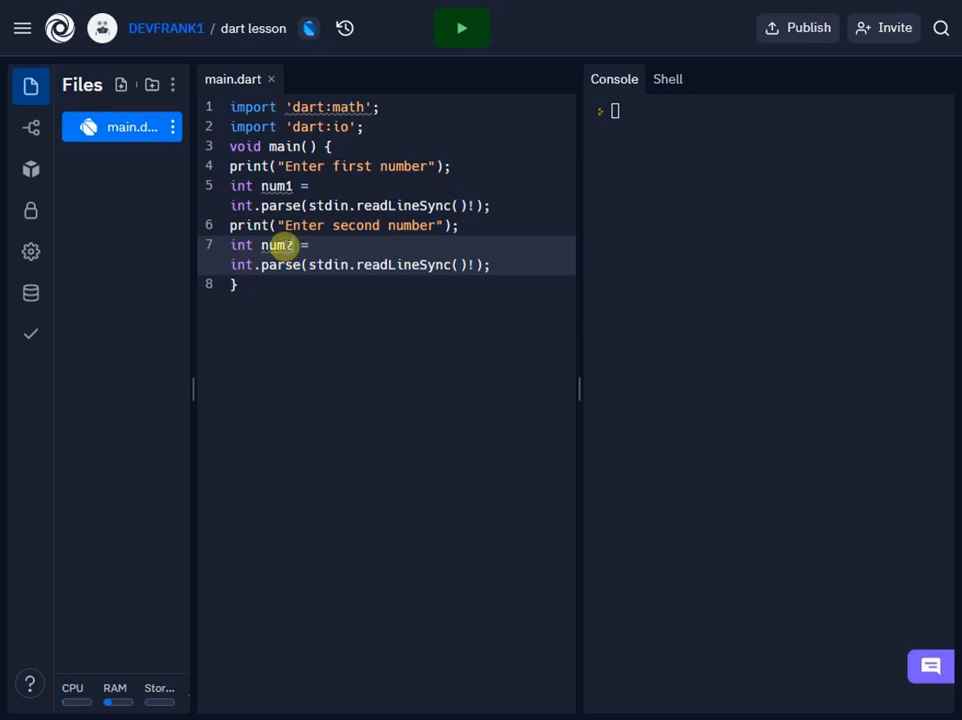
pyautogui.moveTo(278, 244)
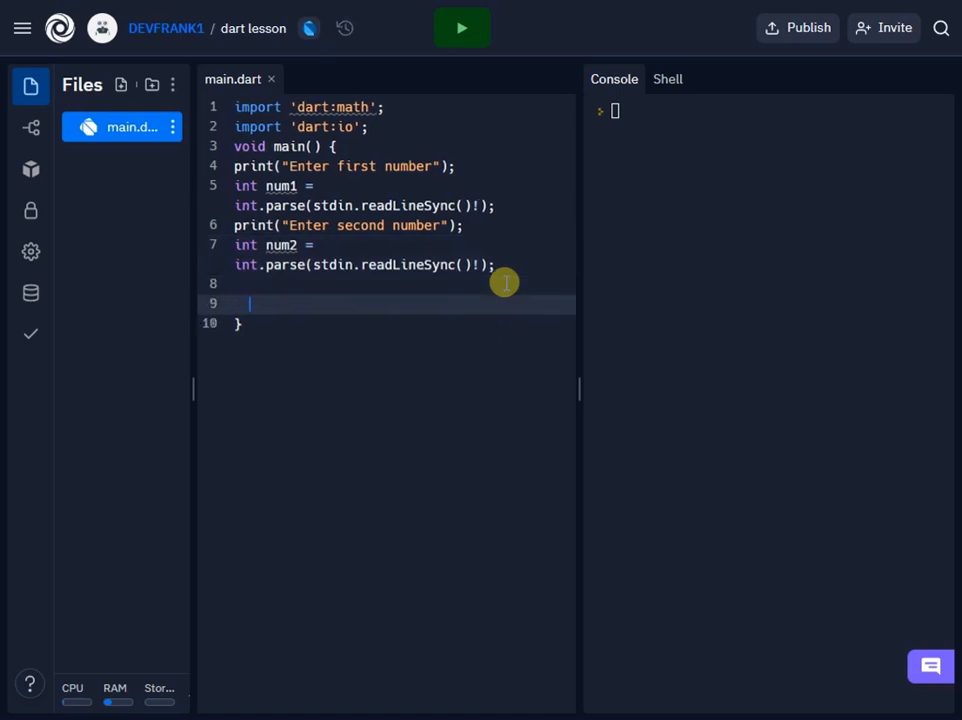
pyautogui.moveTo(412, 224)
pyautogui.write('c')
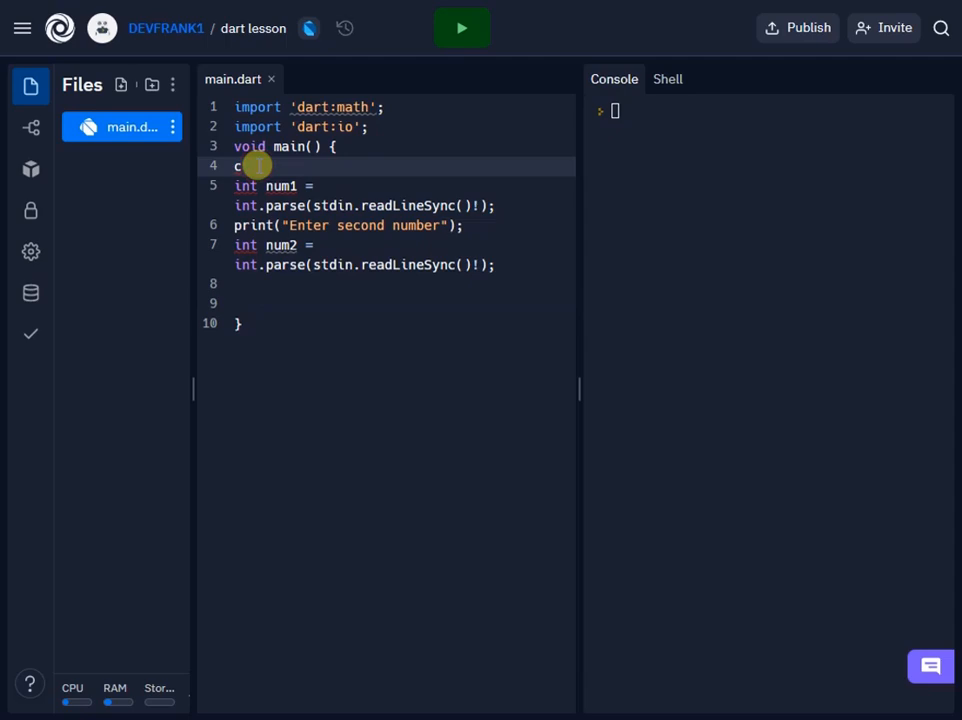
# End main with print(num1 + num2); and run the program.
pyautogui.write('print("Enter first number");')
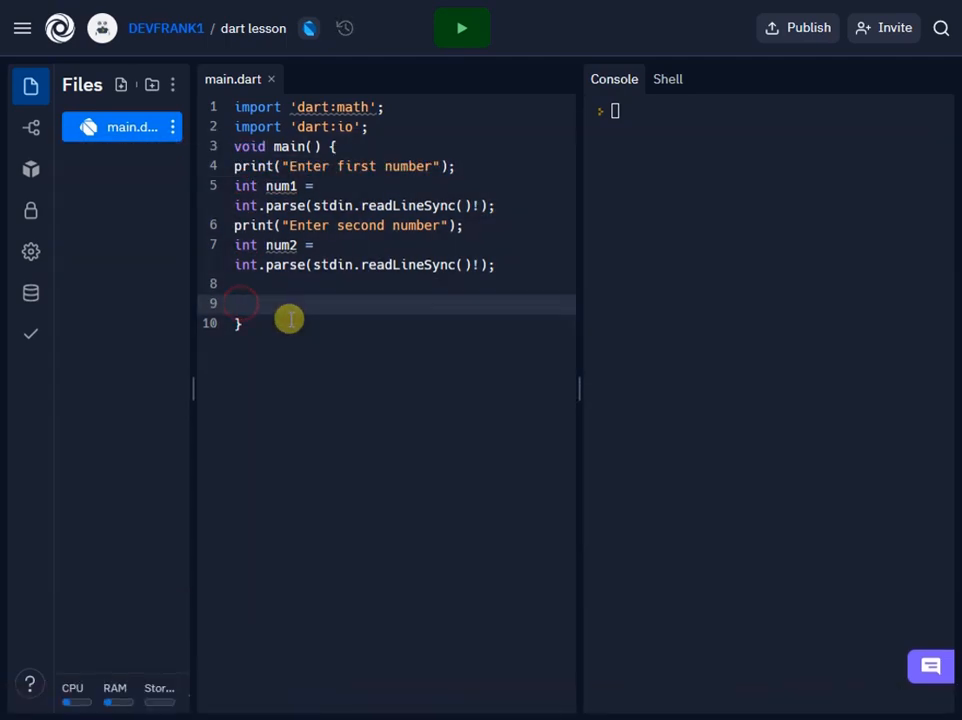
pyautogui.write('print(num1 +')
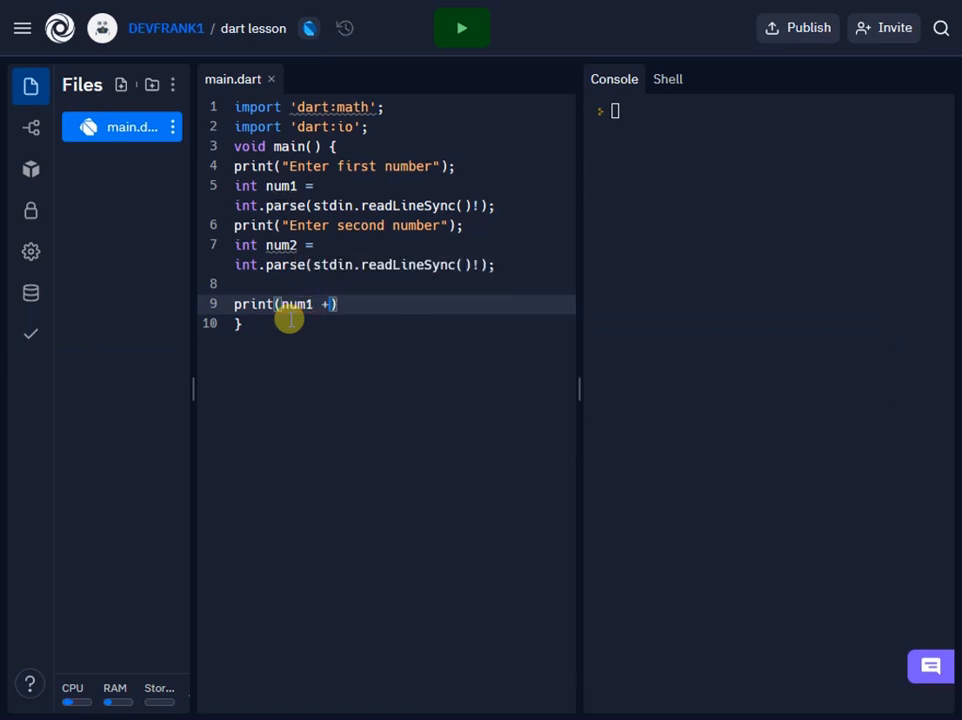
pyautogui.write('num2')
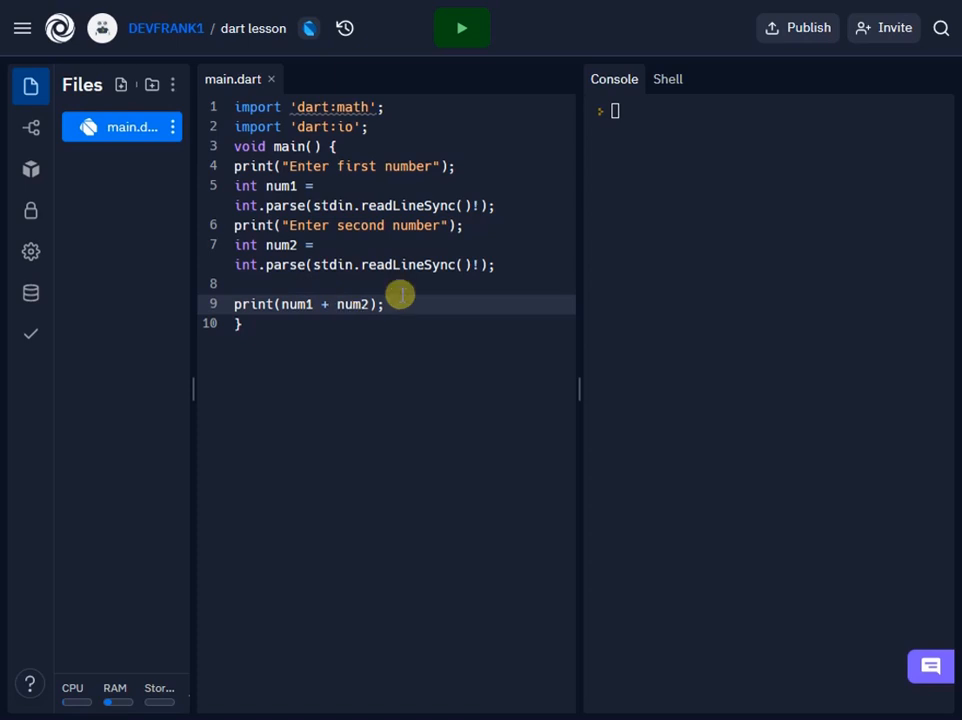
pyautogui.click(460, 28)
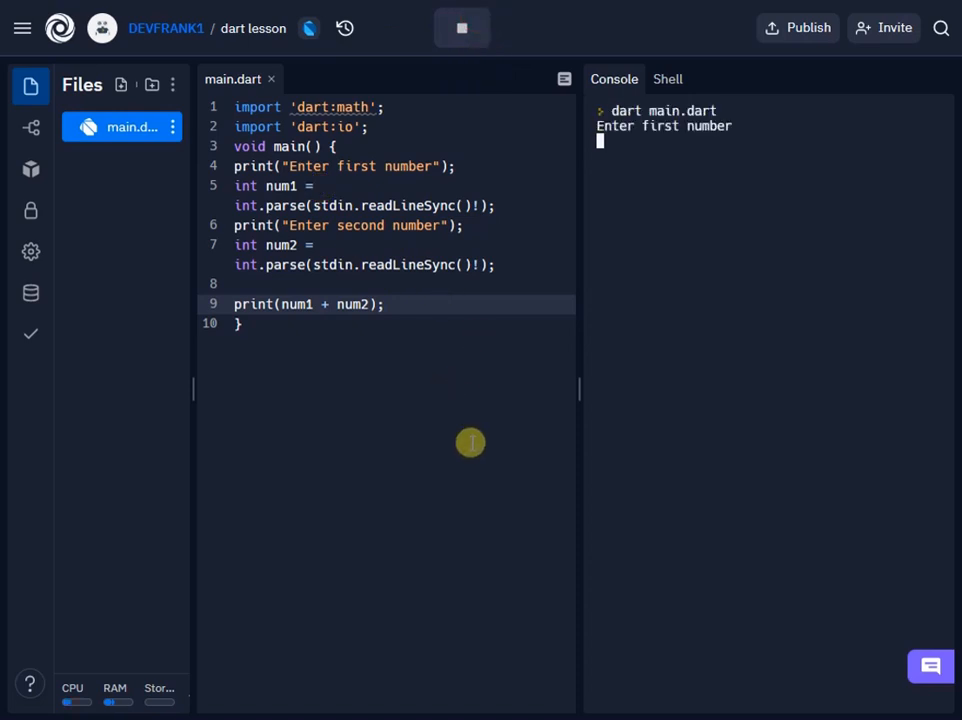
# Enter 20 and 40 at the console prompts so the program prints 60.
pyautogui.write('20')
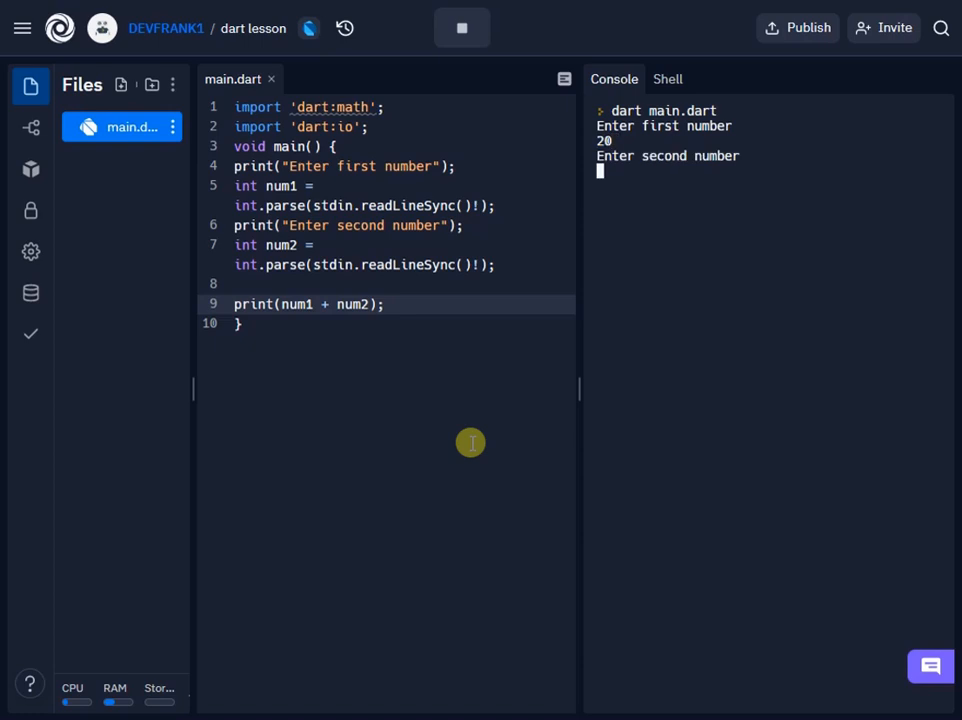
pyautogui.write('4')
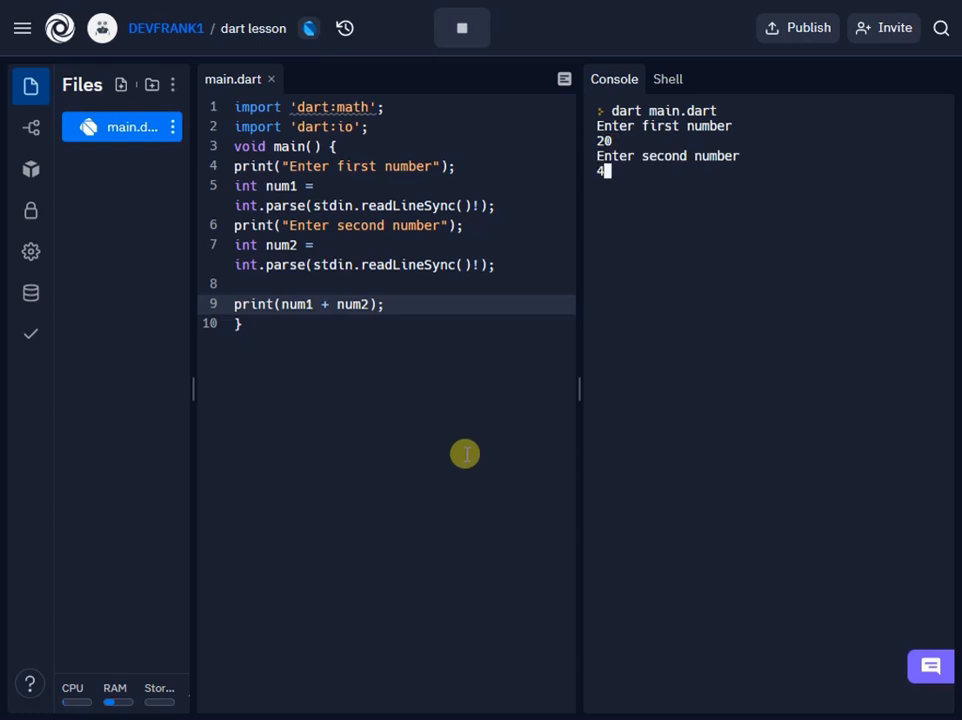
pyautogui.write('0')
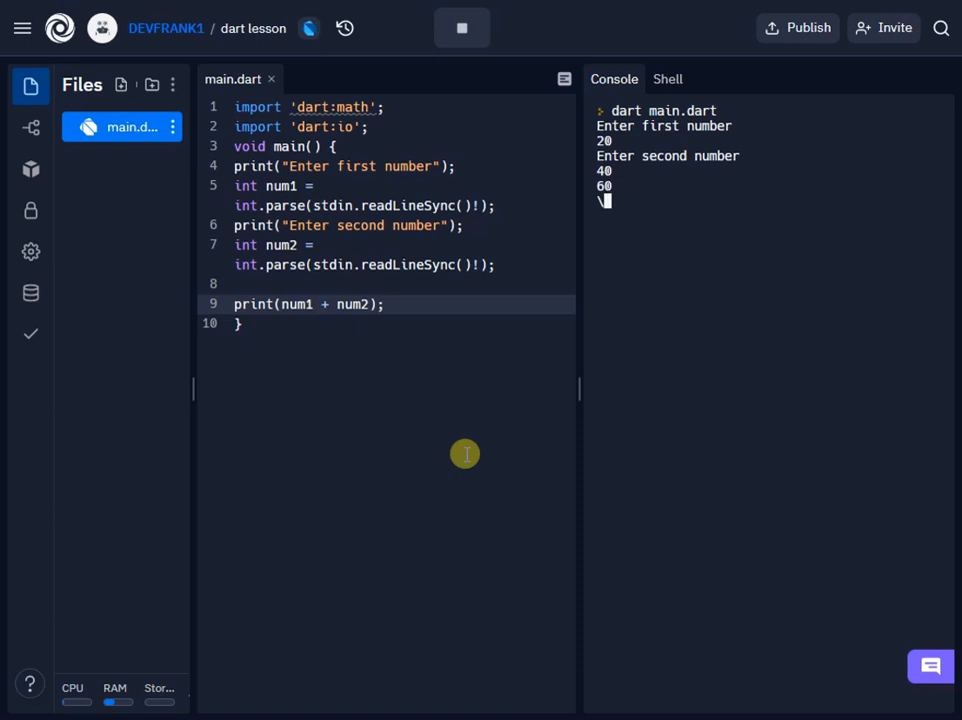
pyautogui.click(462, 28)
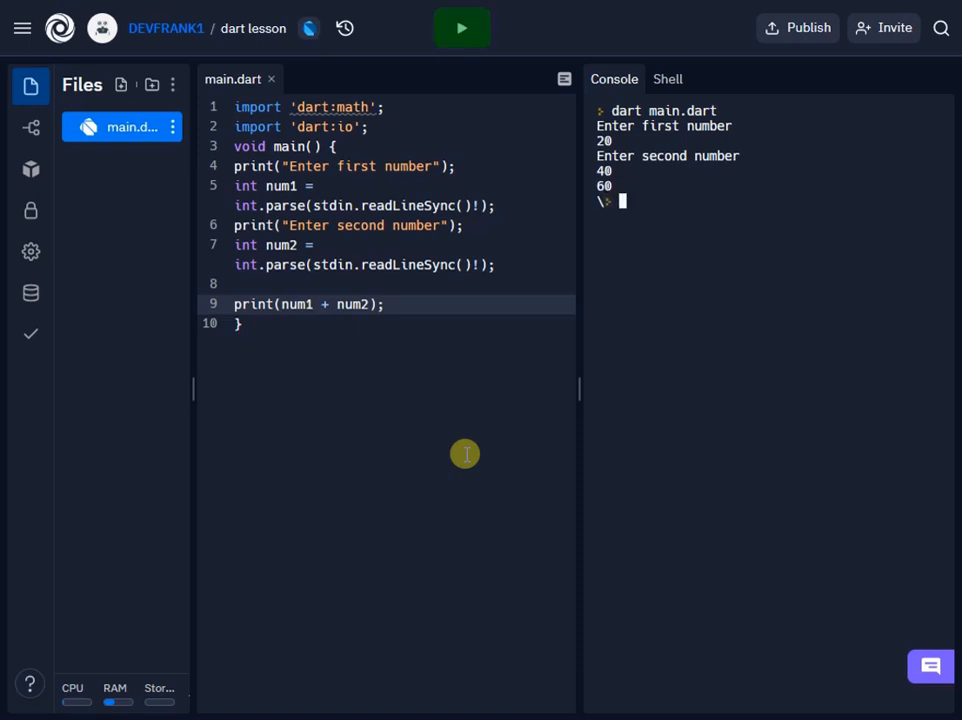